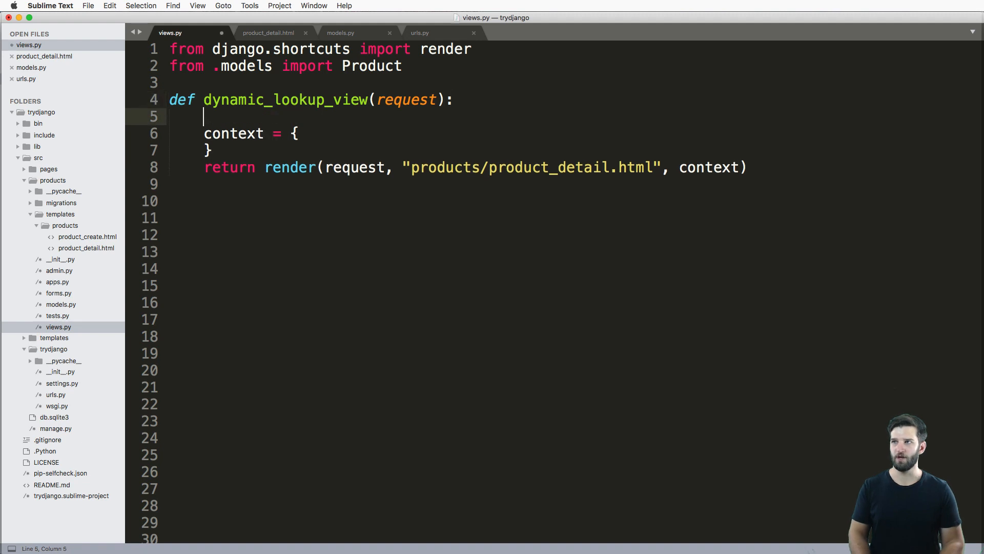
# - Add obj = Product.objects.get(id=1) and pass "object": obj in the view's context dictionary
pyautogui.write('obj = Product.objects.get(id=1')
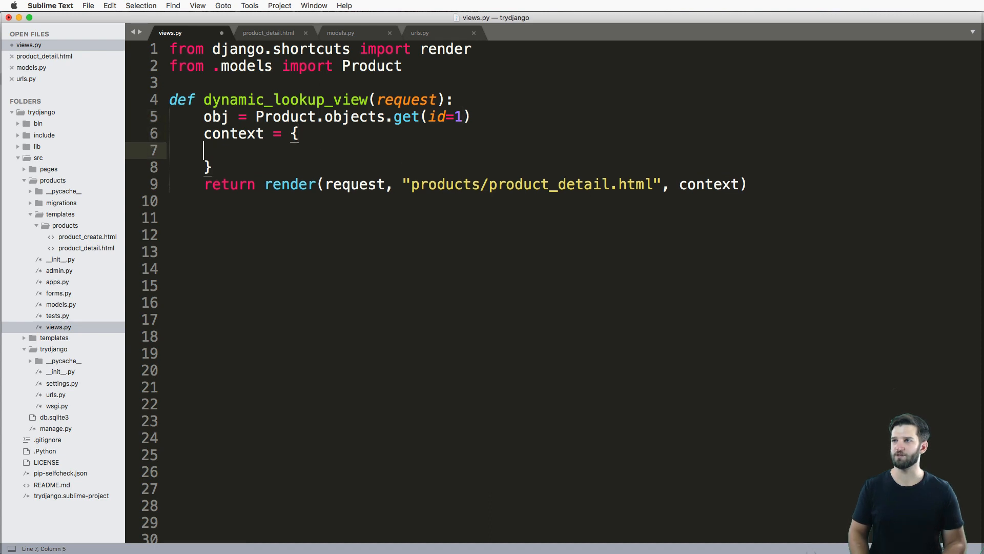
pyautogui.write('"objhe"')
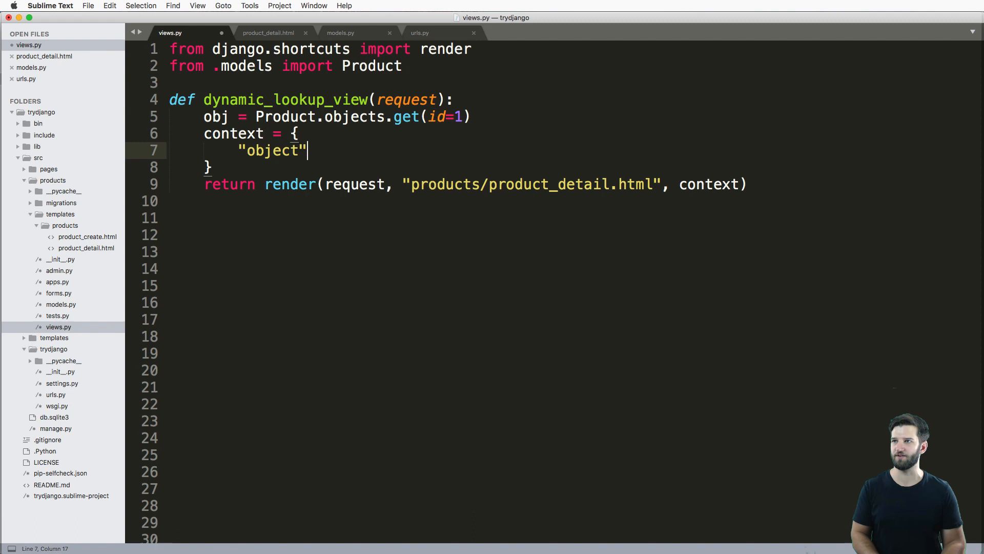
pyautogui.write(': obj')
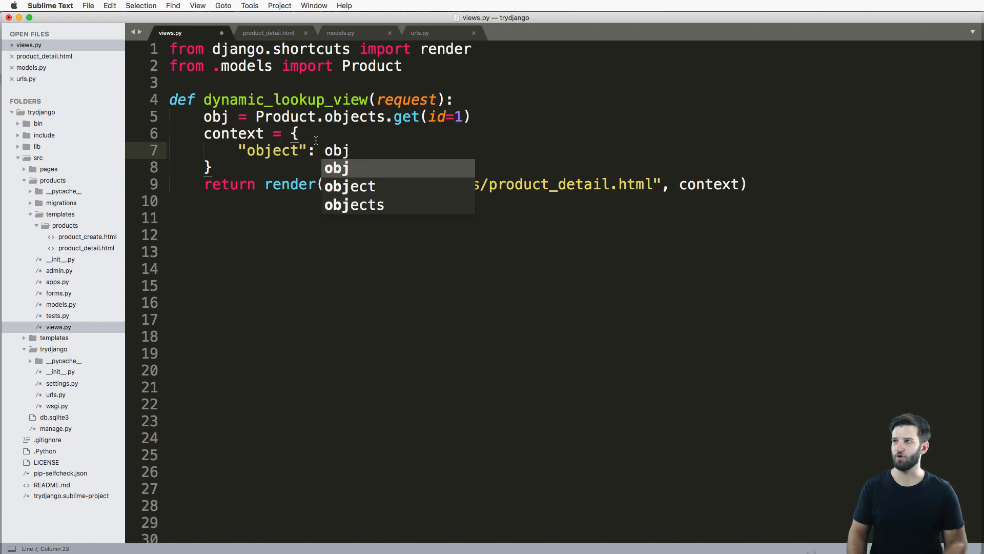
# - Review product_detail.html, the Product model in models.py, then move to urls.py
pyautogui.click(268, 33)
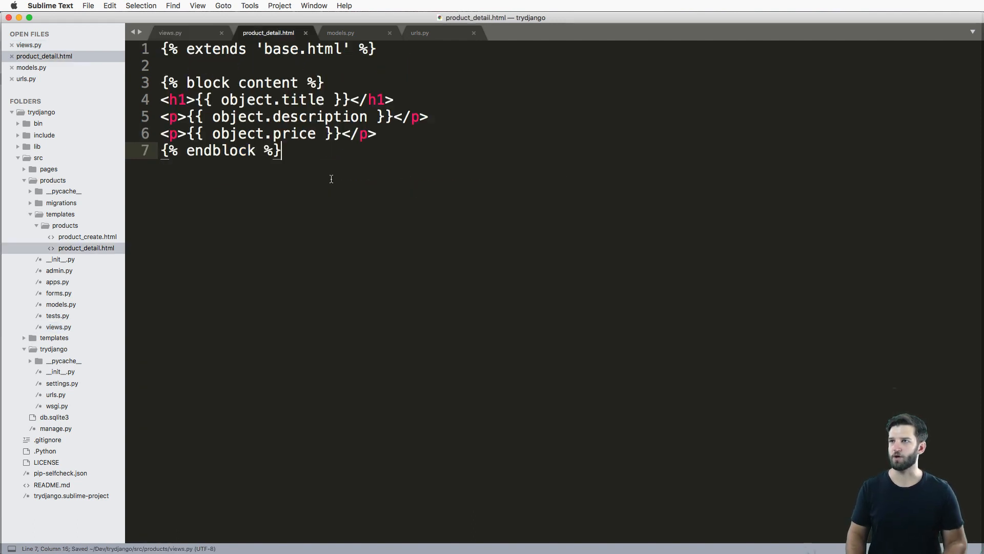
pyautogui.click(340, 32)
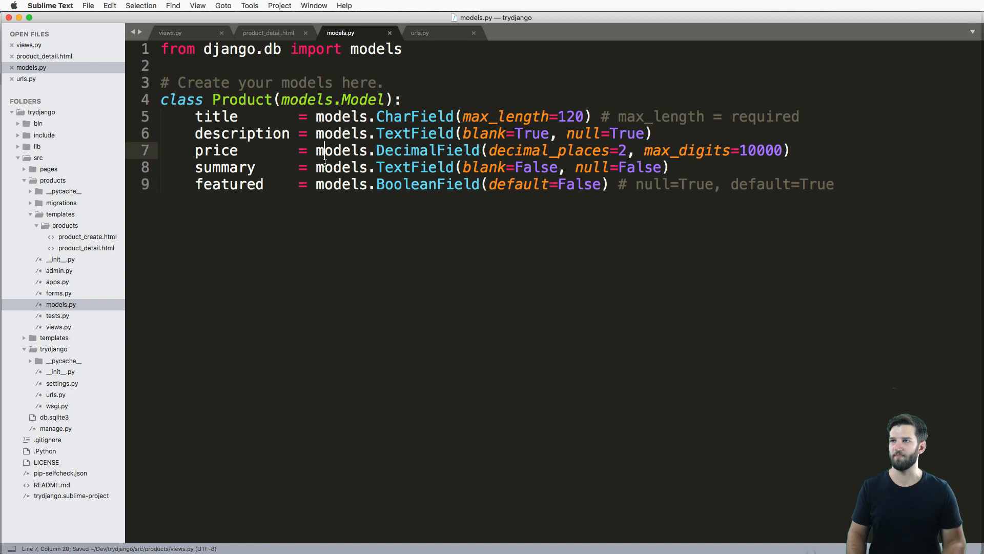
pyautogui.click(419, 32)
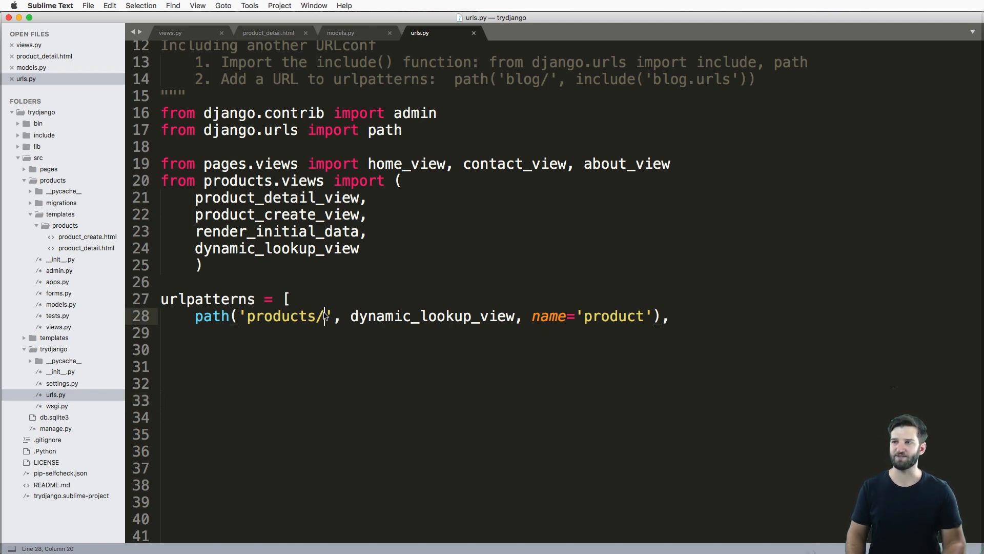
# - Try fixed ids 'products/1/' and '2' in the route, comparing against the view's hard-coded get(id=1)
pyautogui.write('1/')
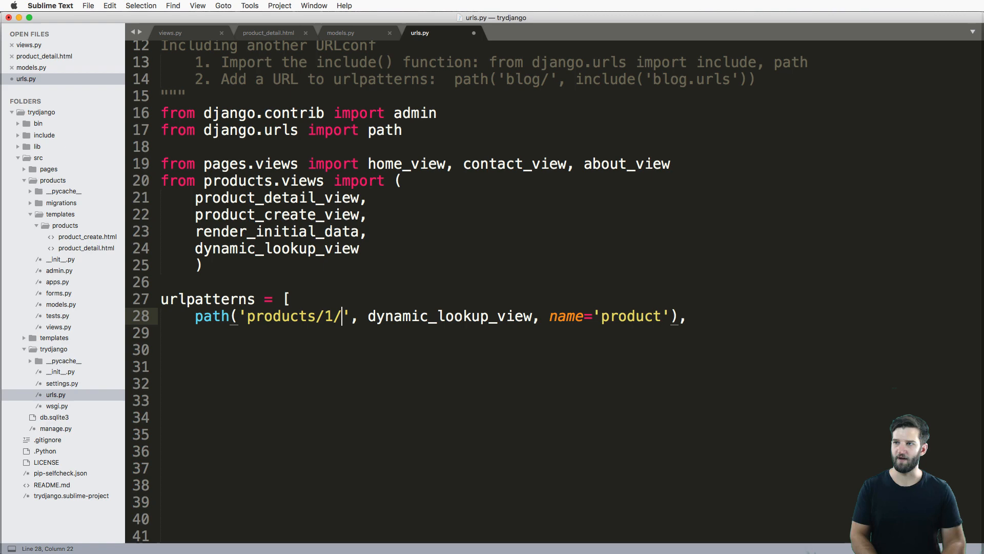
pyautogui.write('2')
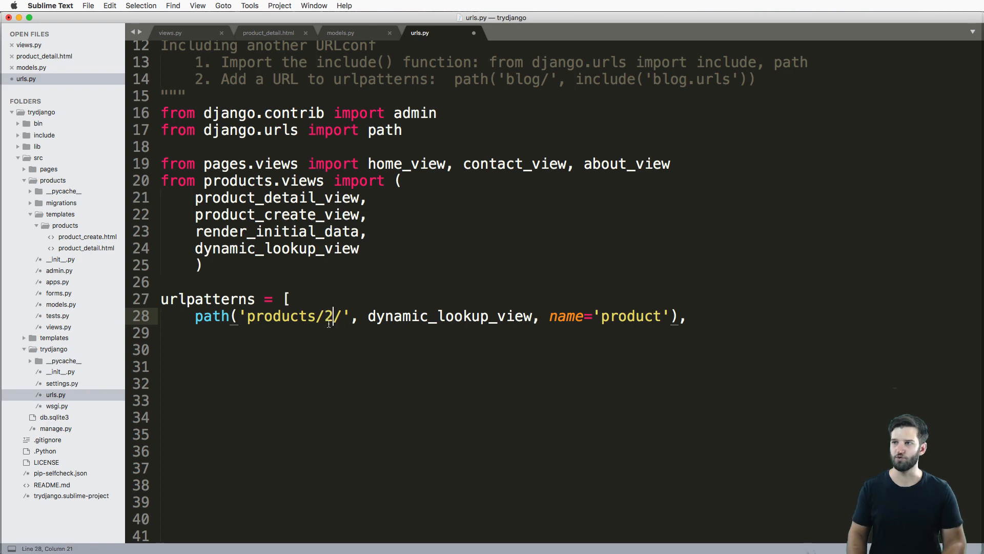
pyautogui.click(171, 33)
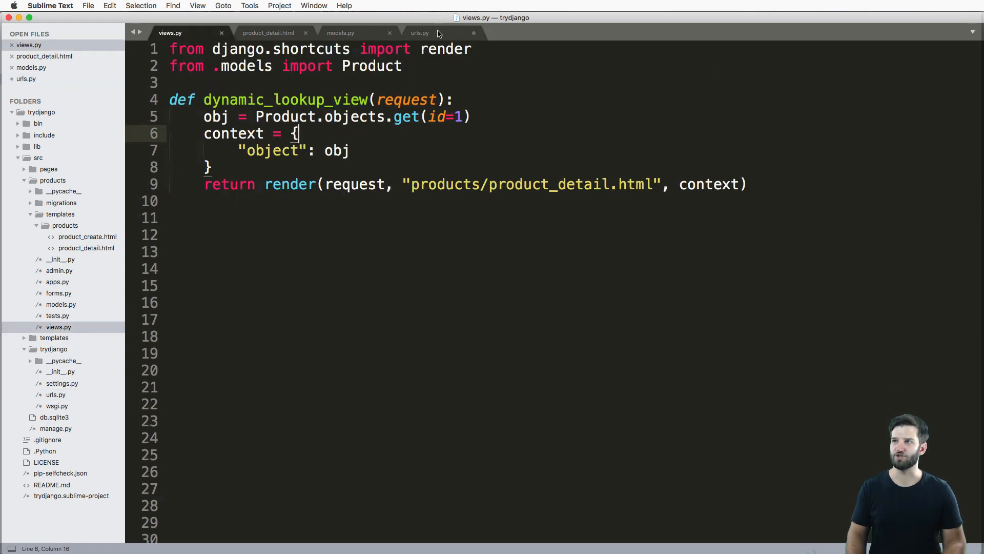
pyautogui.click(420, 33)
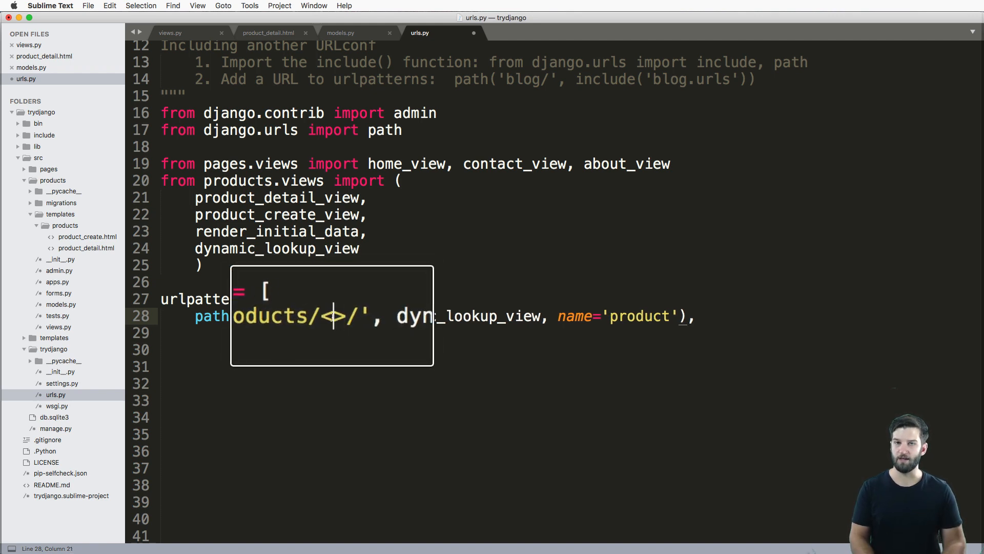
# - Experiment with int:, str and slug converters and a my_id name in the route placeholder
pyautogui.write('int:')
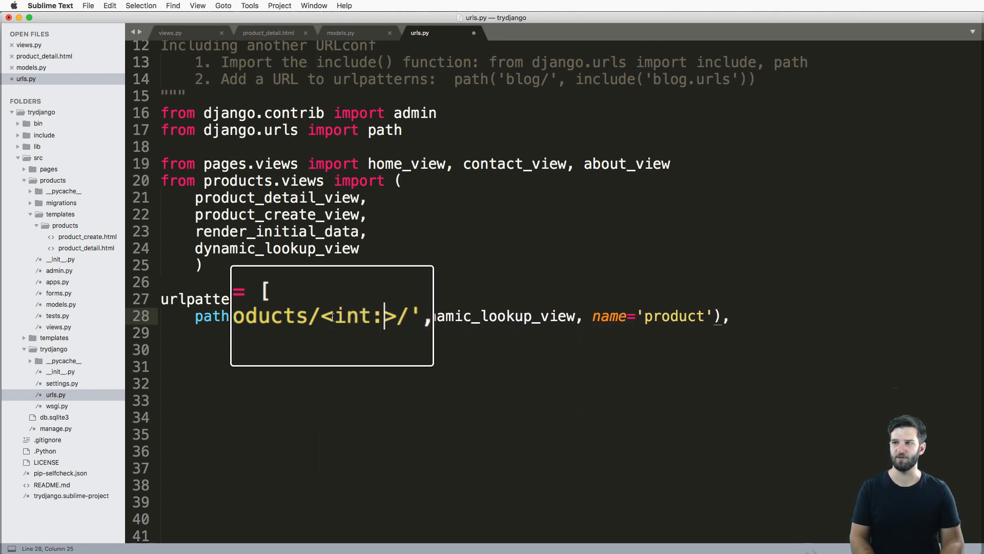
pyautogui.write('str')
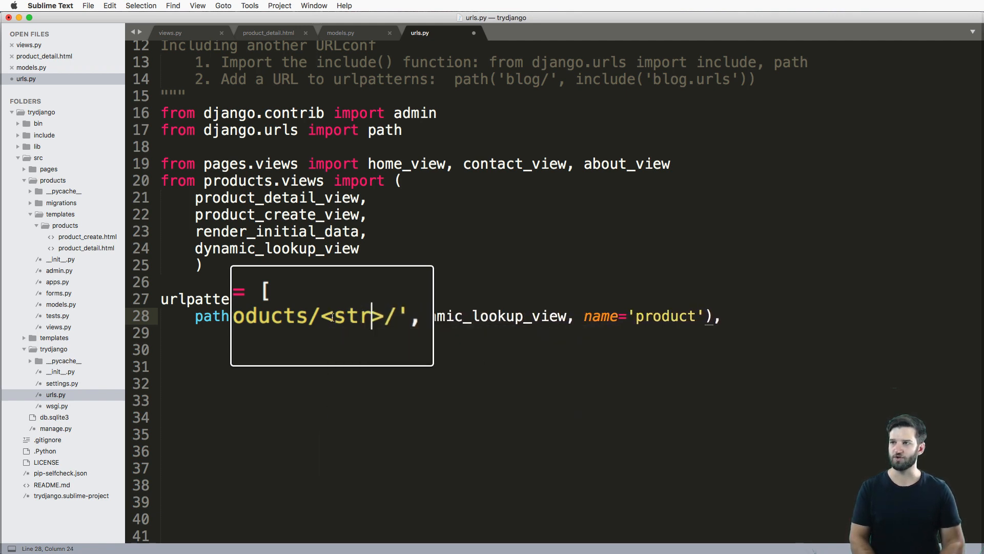
pyautogui.write('slug')
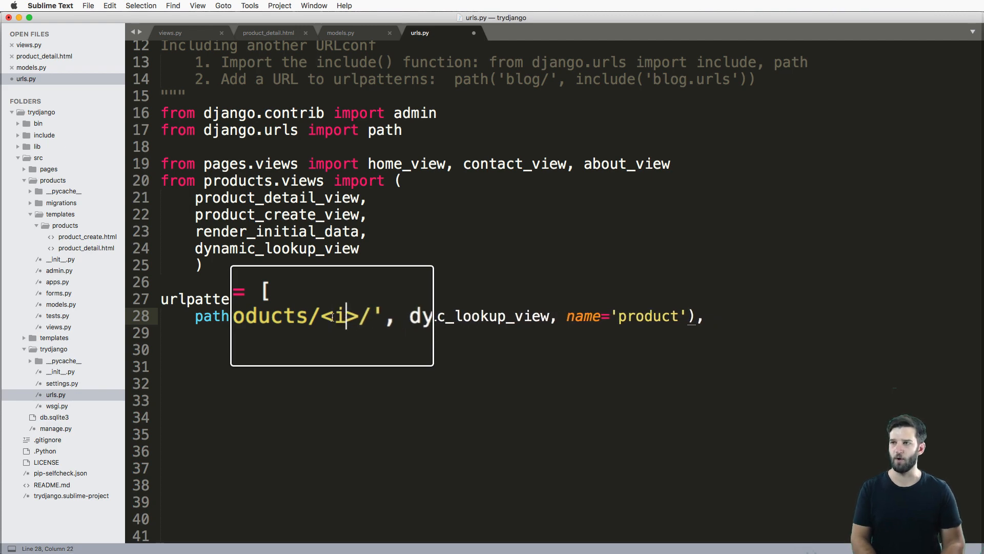
pyautogui.write('int:')
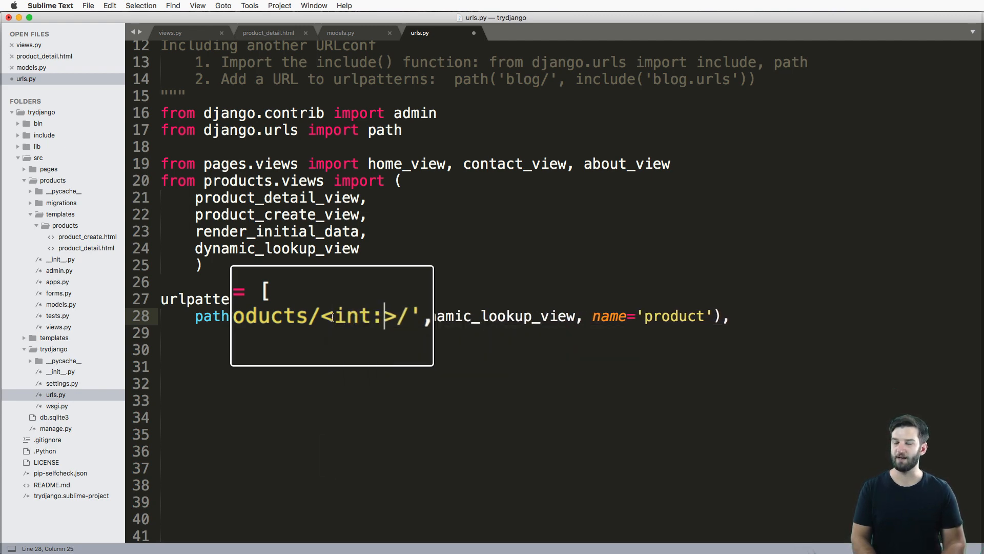
pyautogui.write('i')
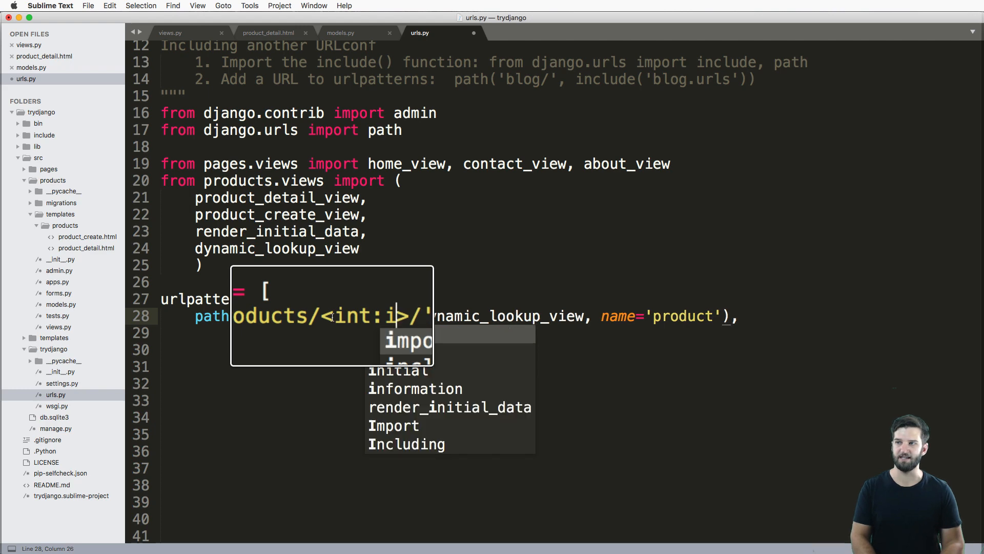
pyautogui.write('my_')
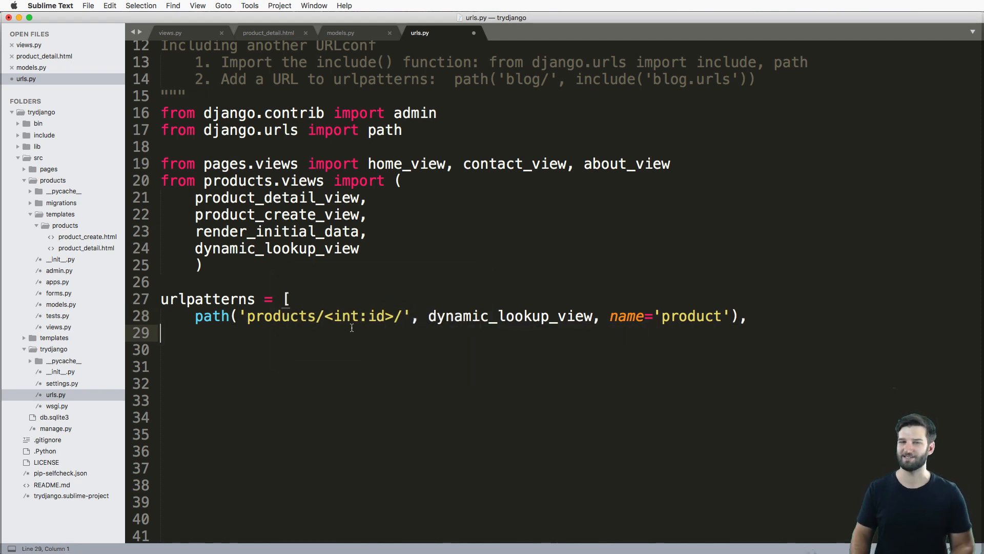
# - Try slug:slug on the captured name, then settle on 'products/<int:id>/' and save urls.py
pyautogui.doubleClick(375, 316)
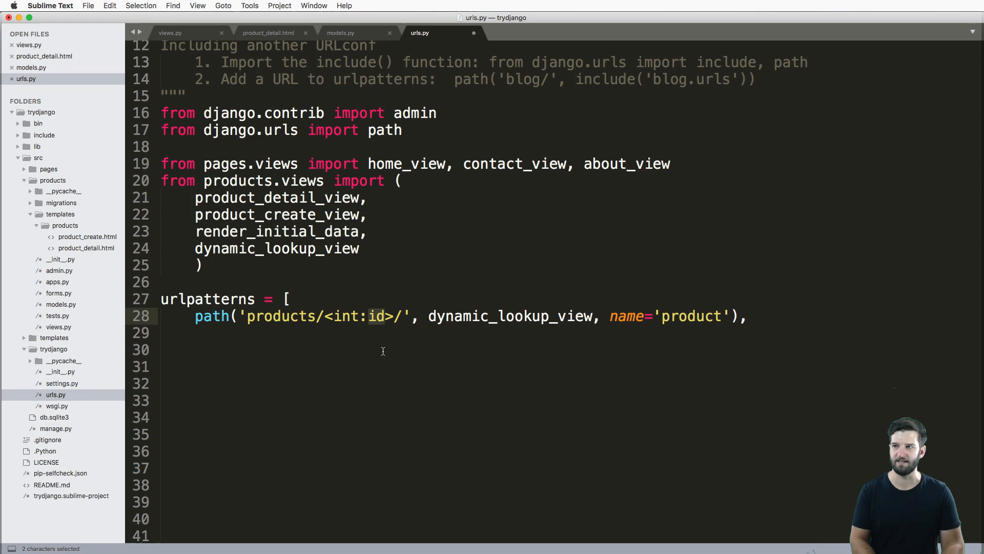
pyautogui.write('slug')
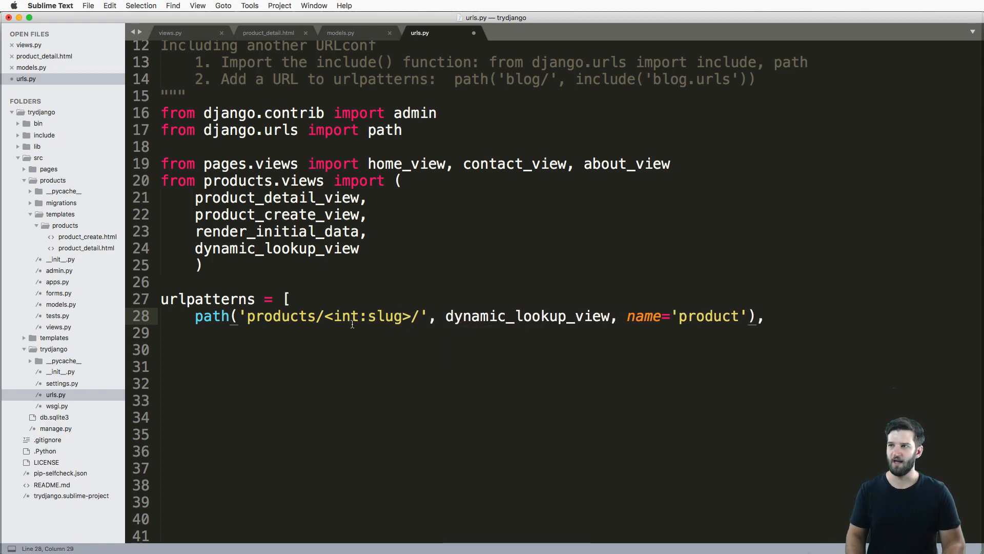
pyautogui.write('slug')
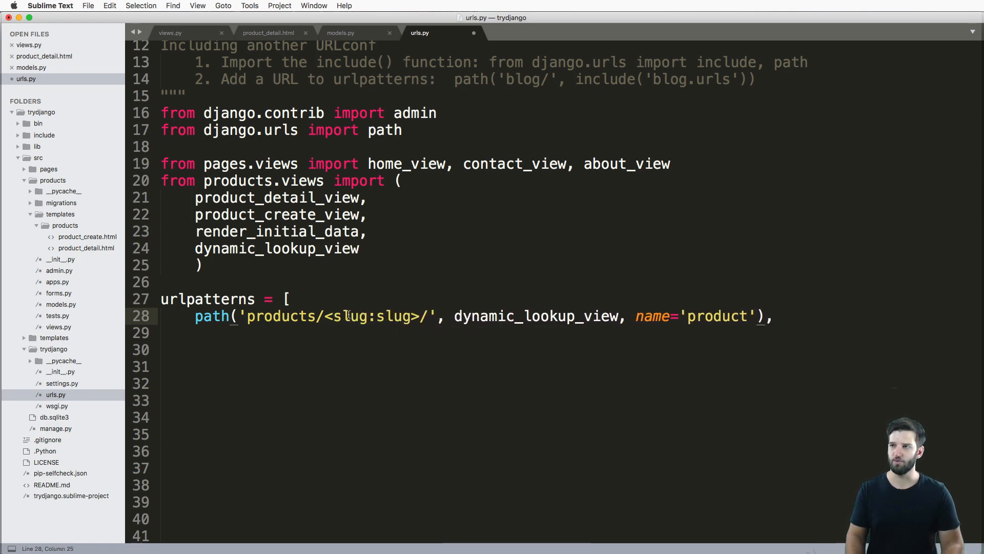
pyautogui.write('int:s')
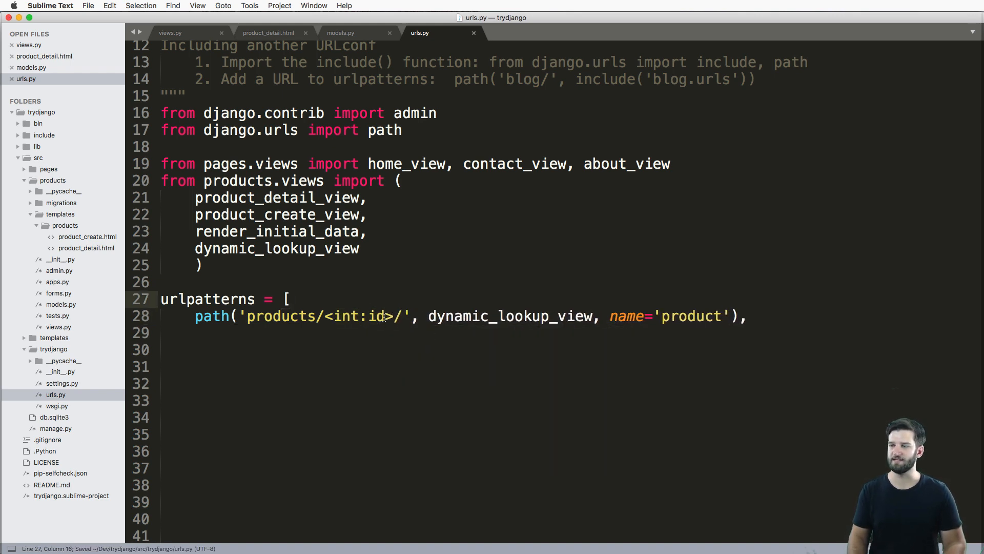
# - Trace dynamic_lookup_view from urls.py through views.py and the Product model
pyautogui.click(521, 316)
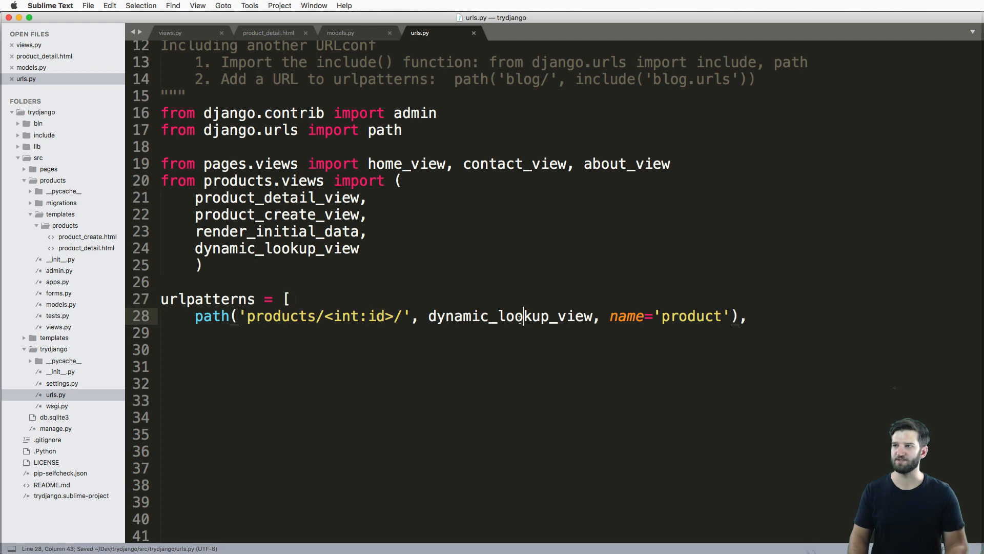
pyautogui.doubleClick(512, 316)
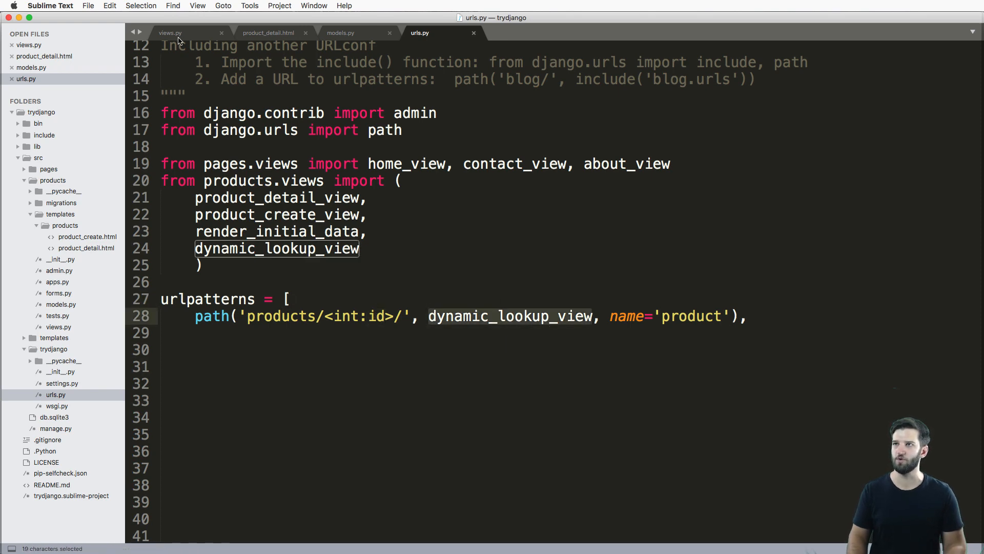
pyautogui.click(170, 33)
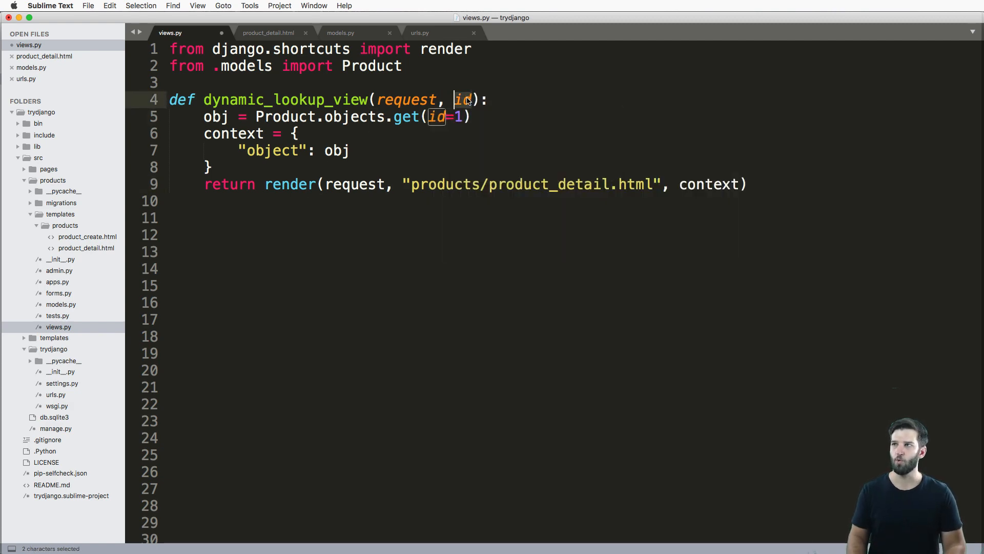
pyautogui.click(340, 33)
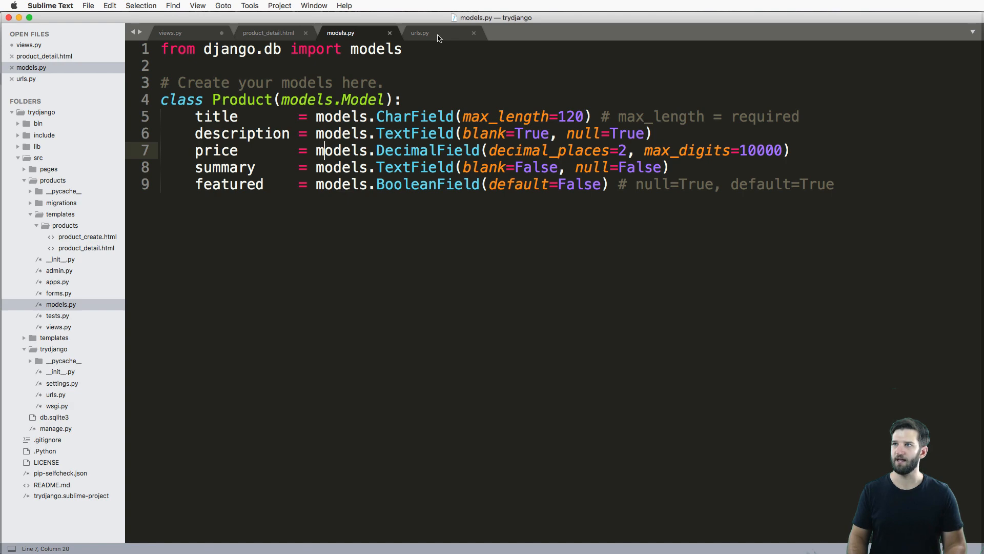
pyautogui.click(419, 33)
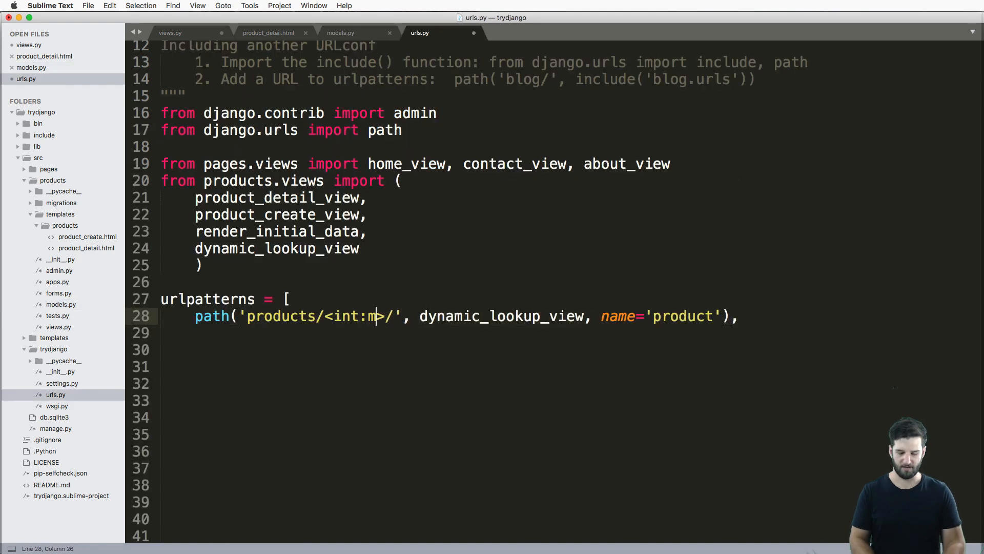
pyautogui.click(171, 33)
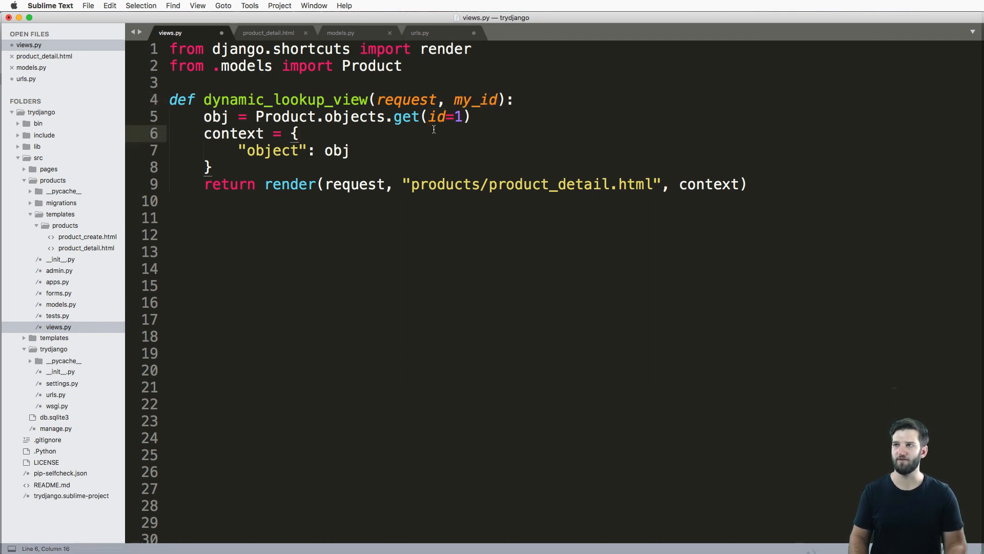
# - Give dynamic_lookup_view a my_id parameter, use get(id=my_id), and save views.py
pyautogui.press('cmd+s')
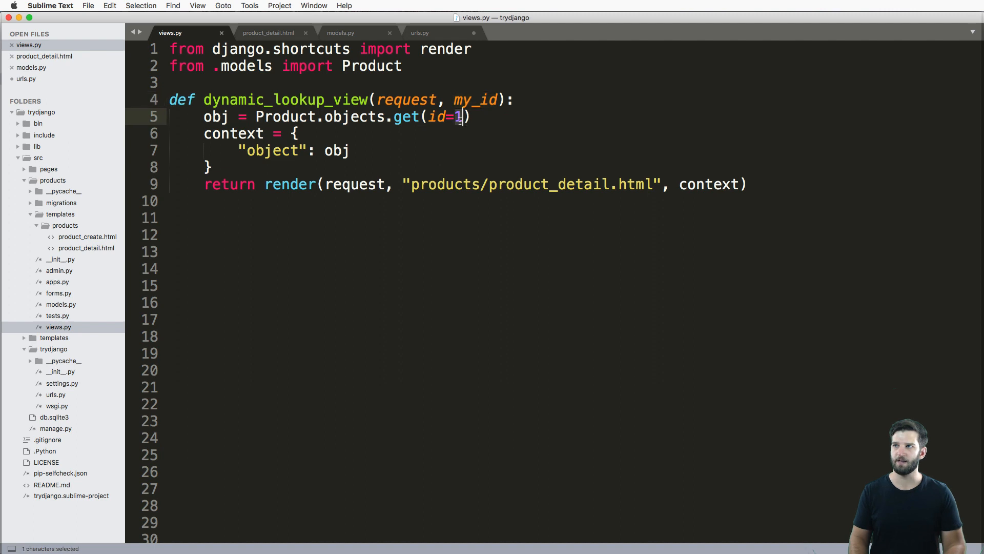
pyautogui.write('my_id')
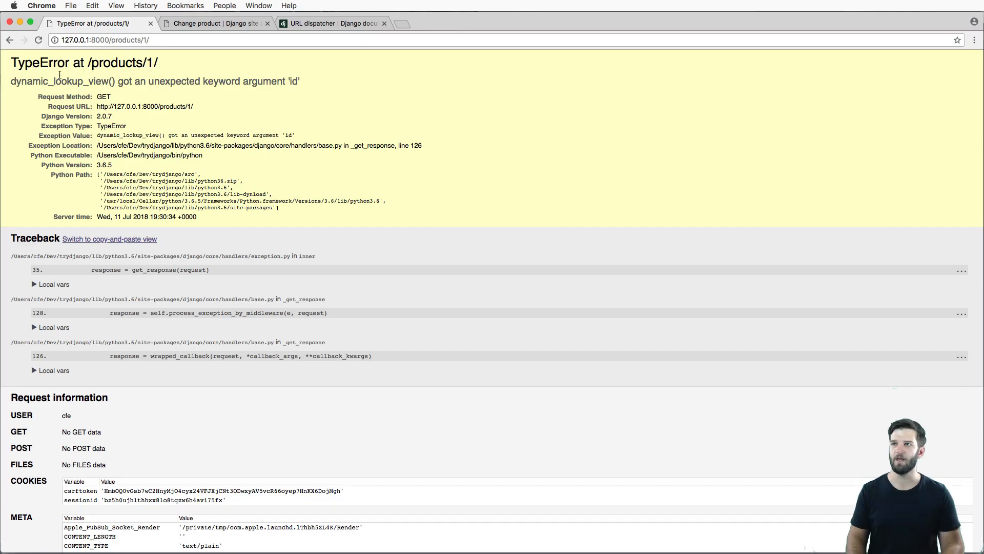
# - Select the TypeError message about the unexpected 'id' argument on /products/1/ before reloading
pyautogui.tripleClick(155, 81)
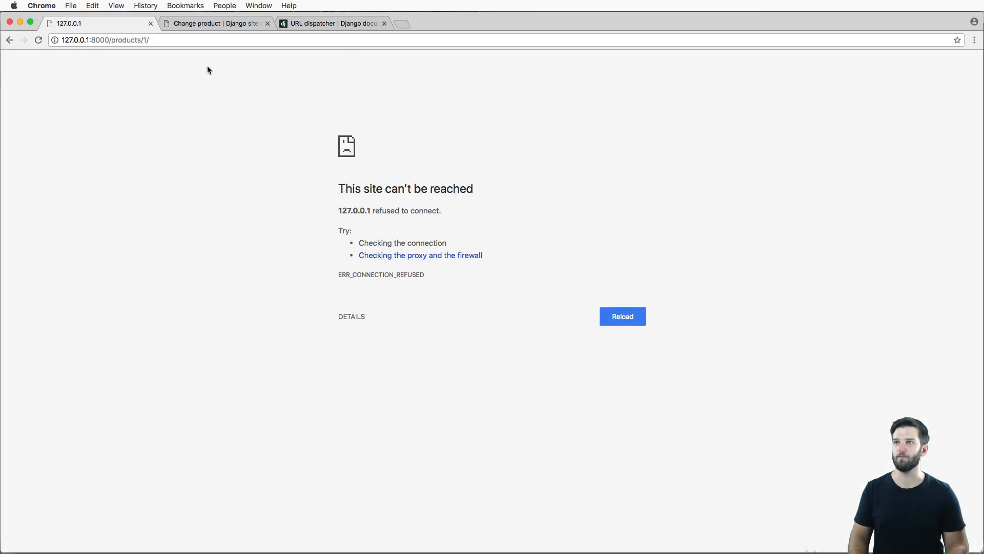
# - Navigate to 127.0.0.1:8000/products/3/ to load the 'New course' product page
pyautogui.click(621, 316)
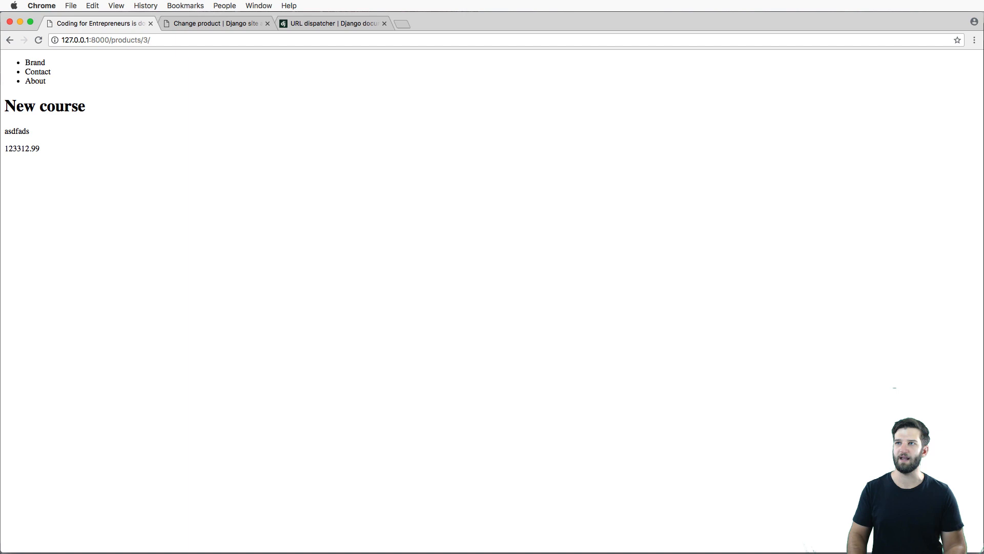
pyautogui.moveTo(55, 140)
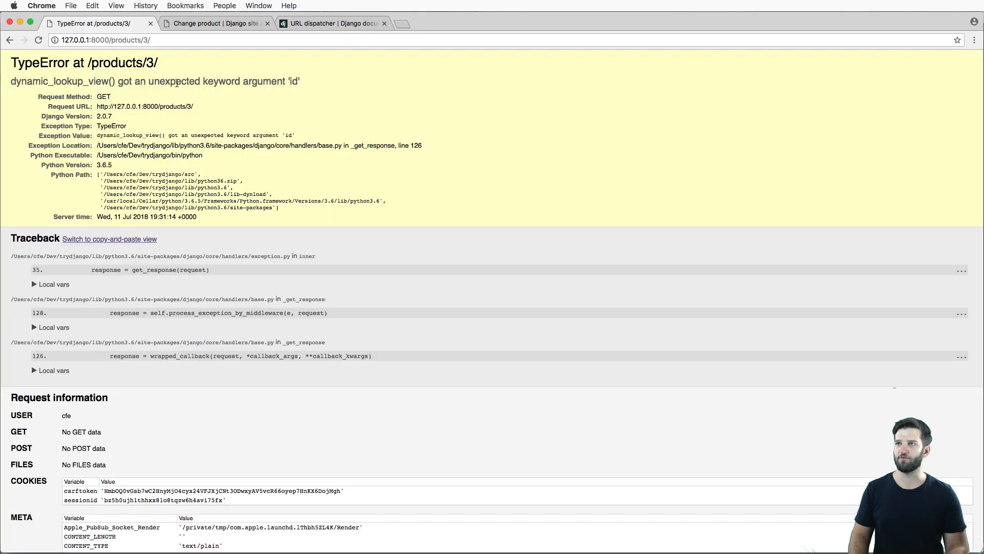
# - Select dynamic_lookup_view in the TypeError about the unexpected 'id' keyword argument
pyautogui.doubleClick(60, 81)
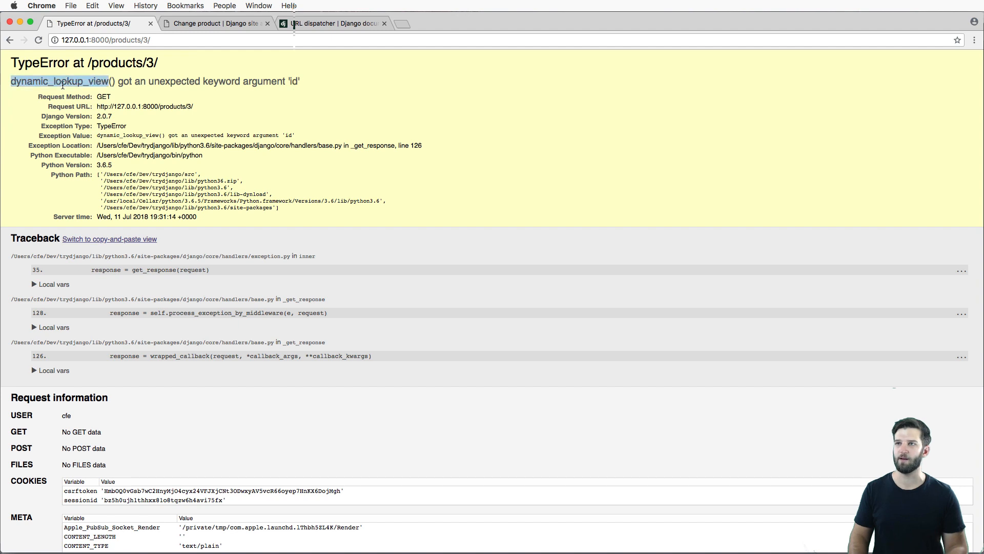